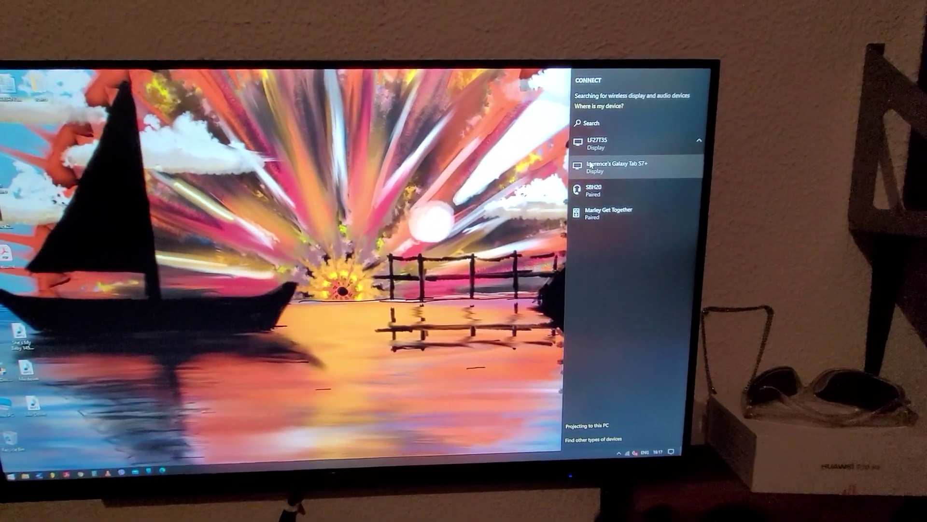
- Begin the wireless display connection to the Galaxy Tab S7+ from the Connect panel
click(619, 166)
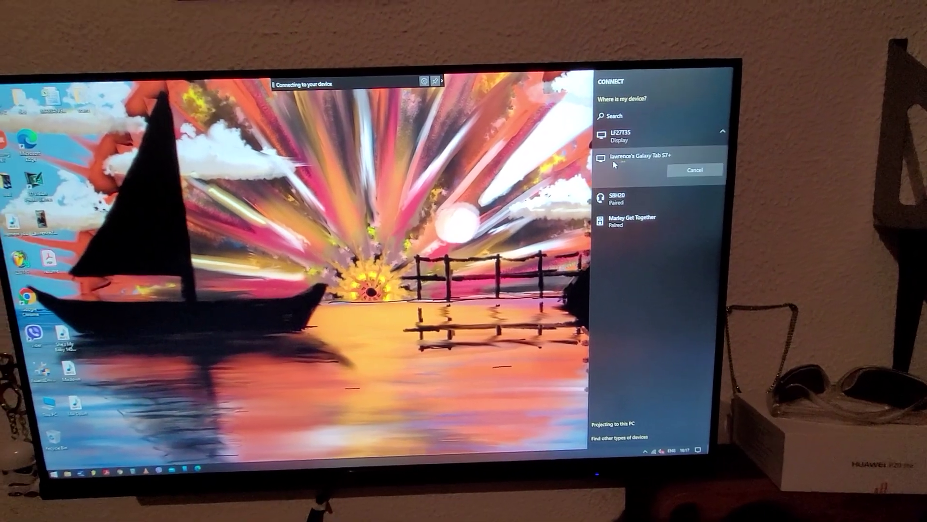